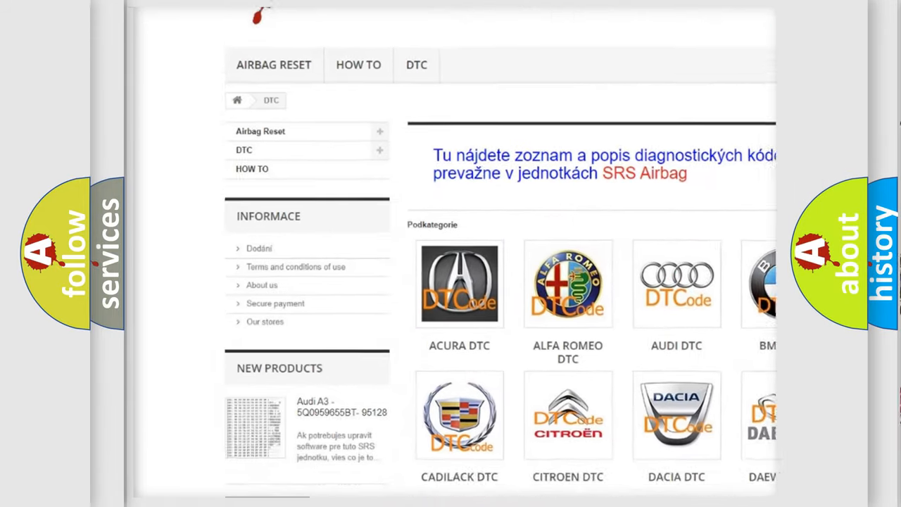
scroll(down, 3)
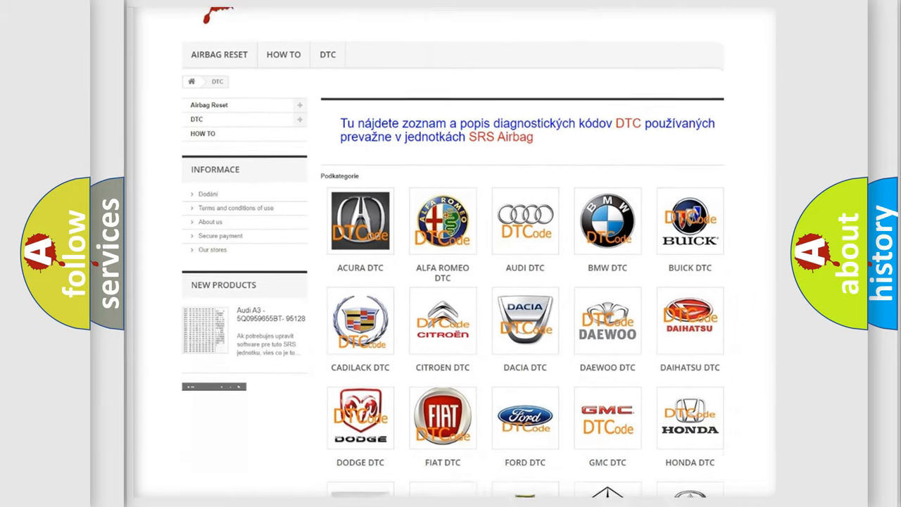
scroll(down, 3)
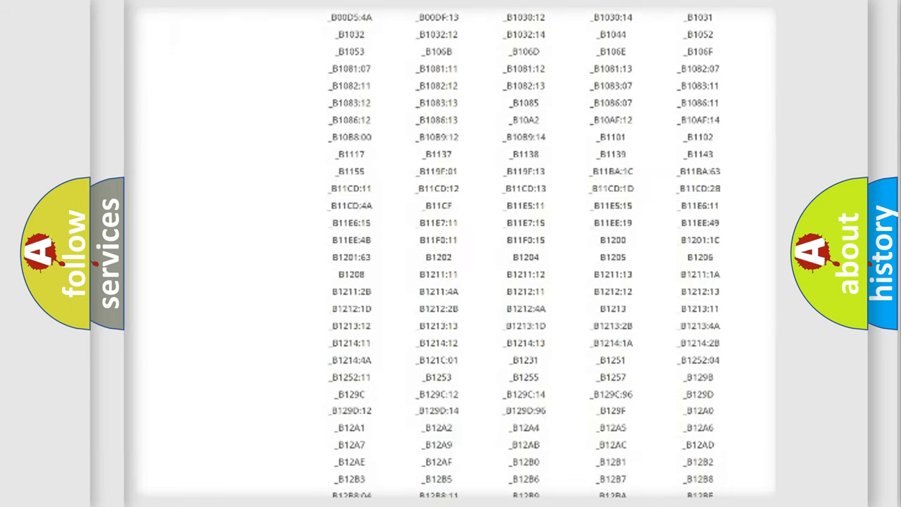
scroll(down, 3)
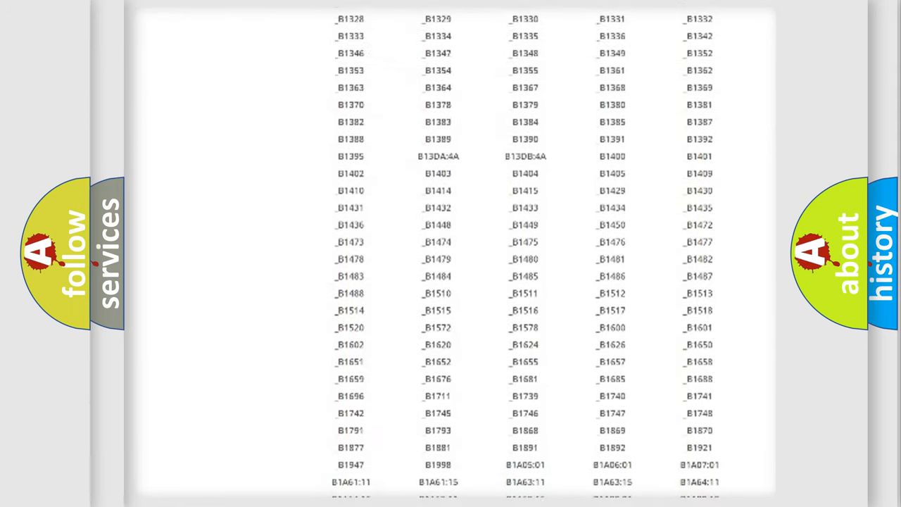